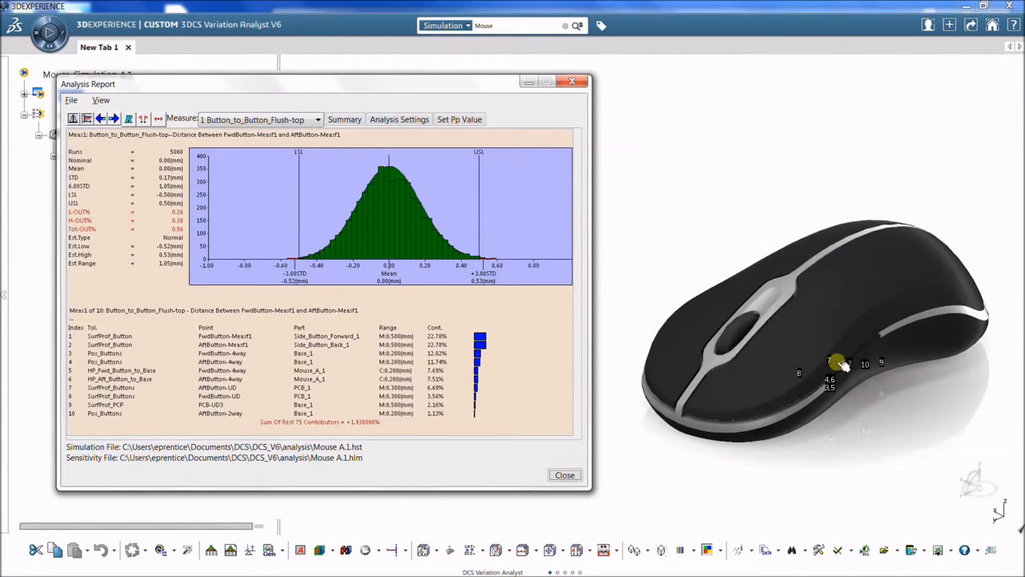
Step: Close the existing Analysis Report window
left_click(159, 118)
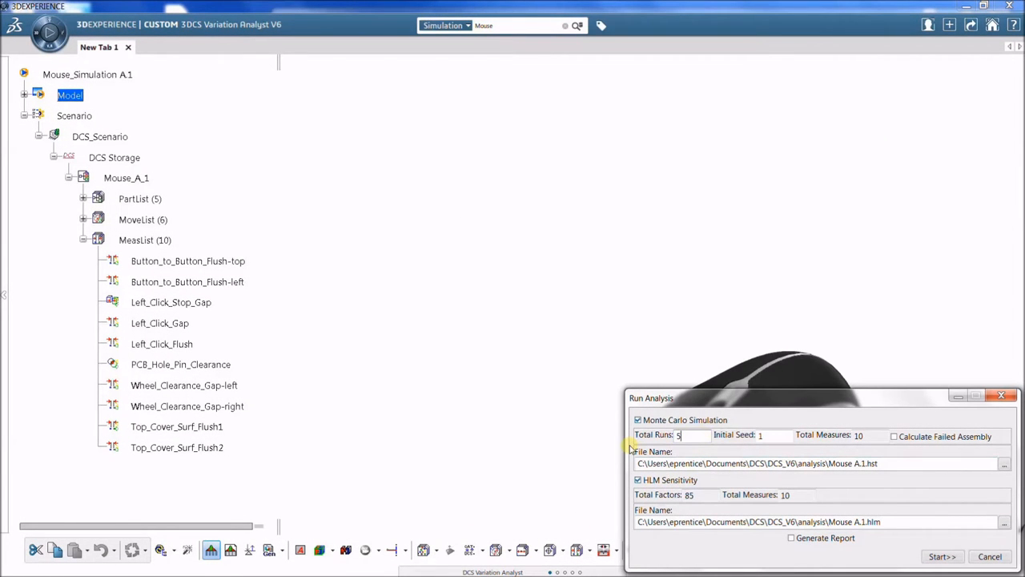
Step: Run a 5000-run Monte Carlo simulation with HLM sensitivity
type("000")
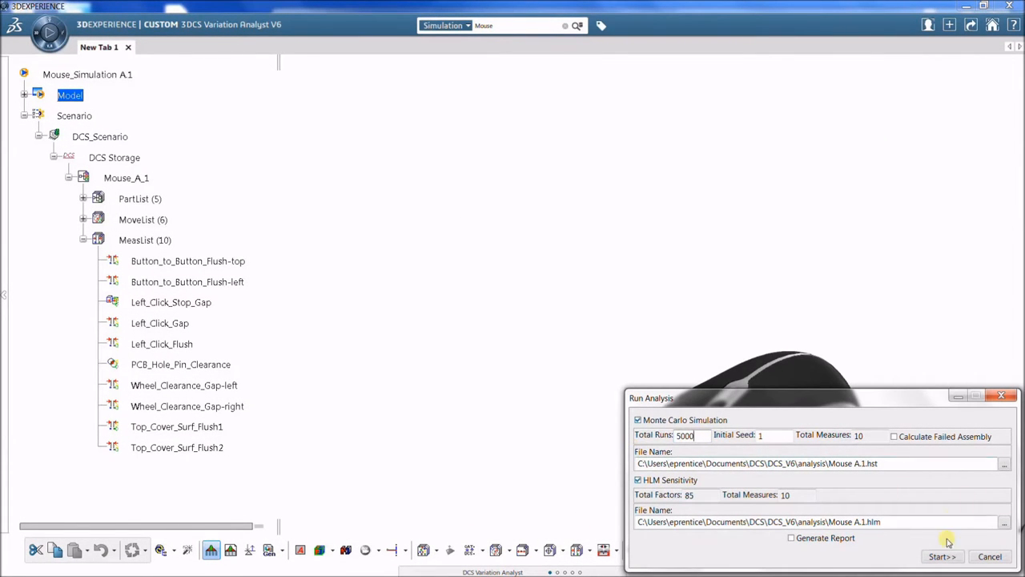
left_click(940, 556)
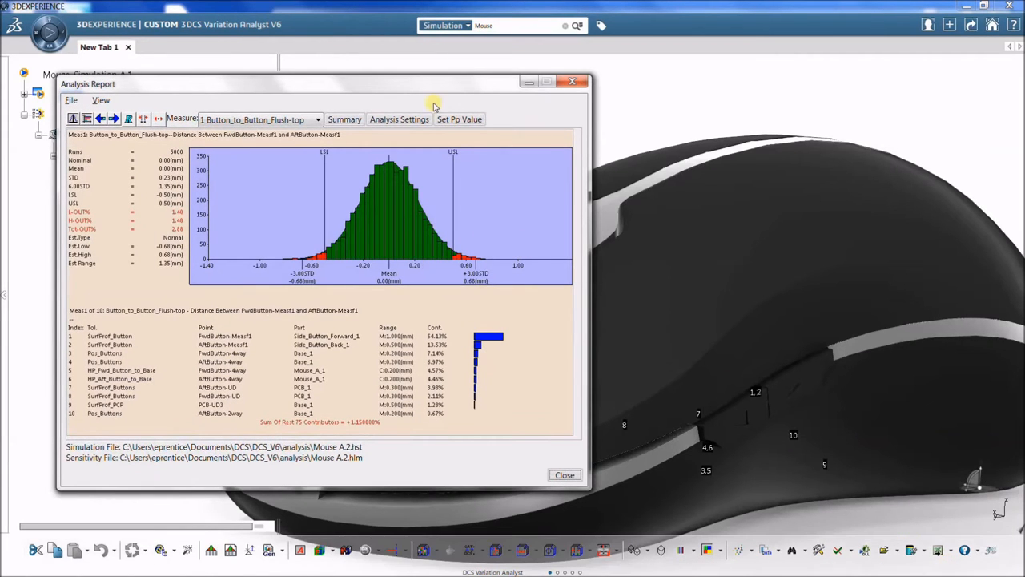
Step: Open the SurfProf_Button tolerance and enter 0.5 as its plus deviation
left_click_drag(433, 84, 713, 96)
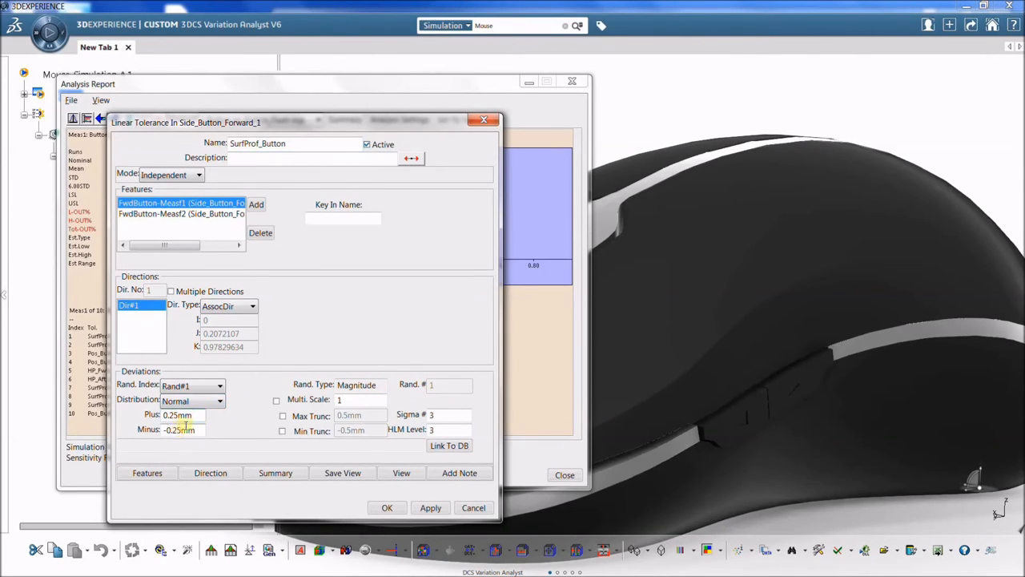
type("0.5")
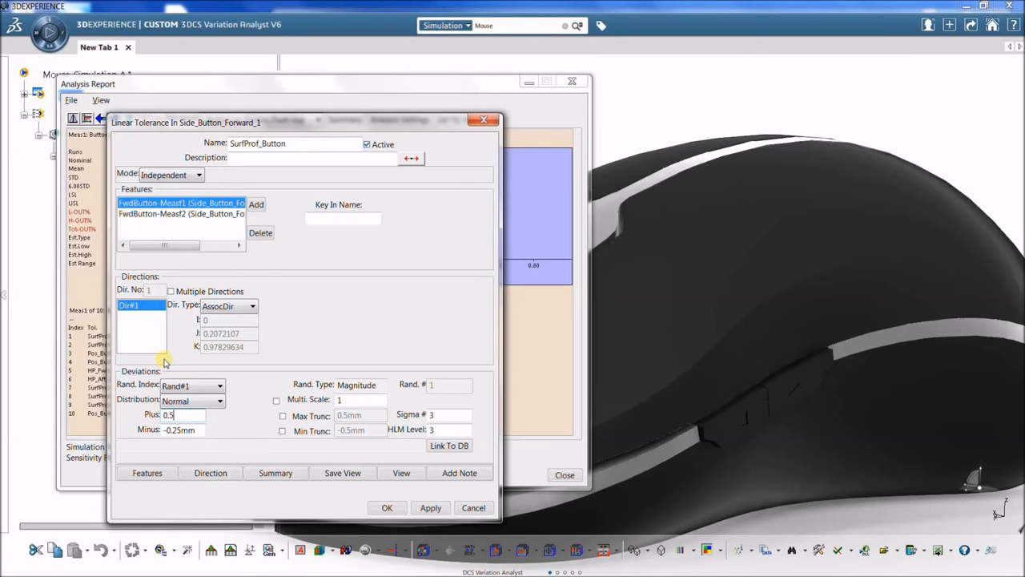